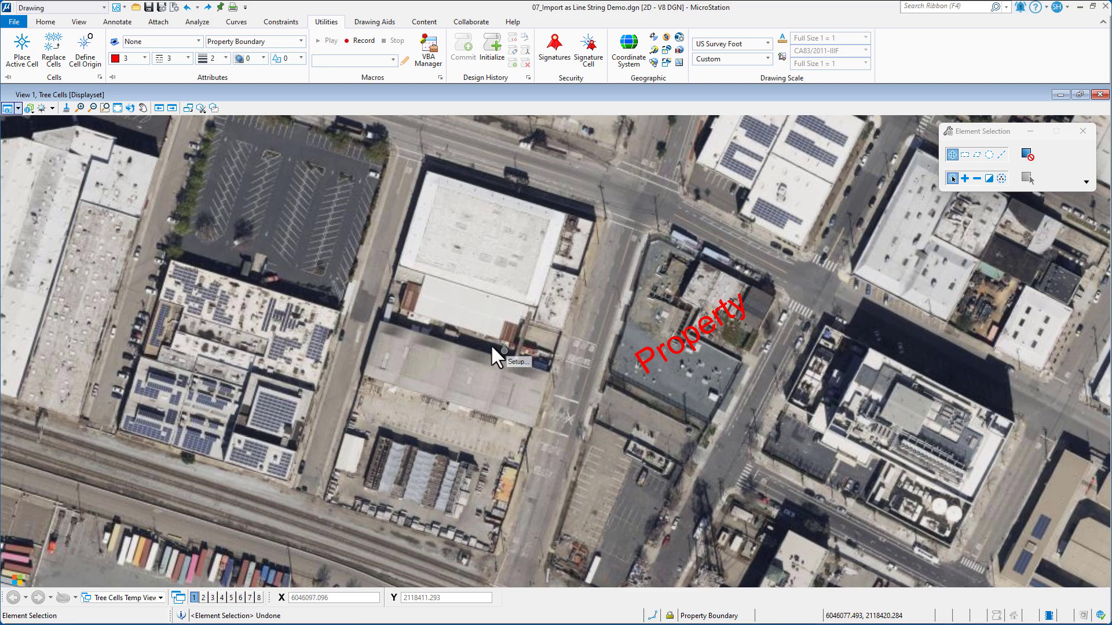
{"action": "mouse_move", "coordinate": [492, 354]}
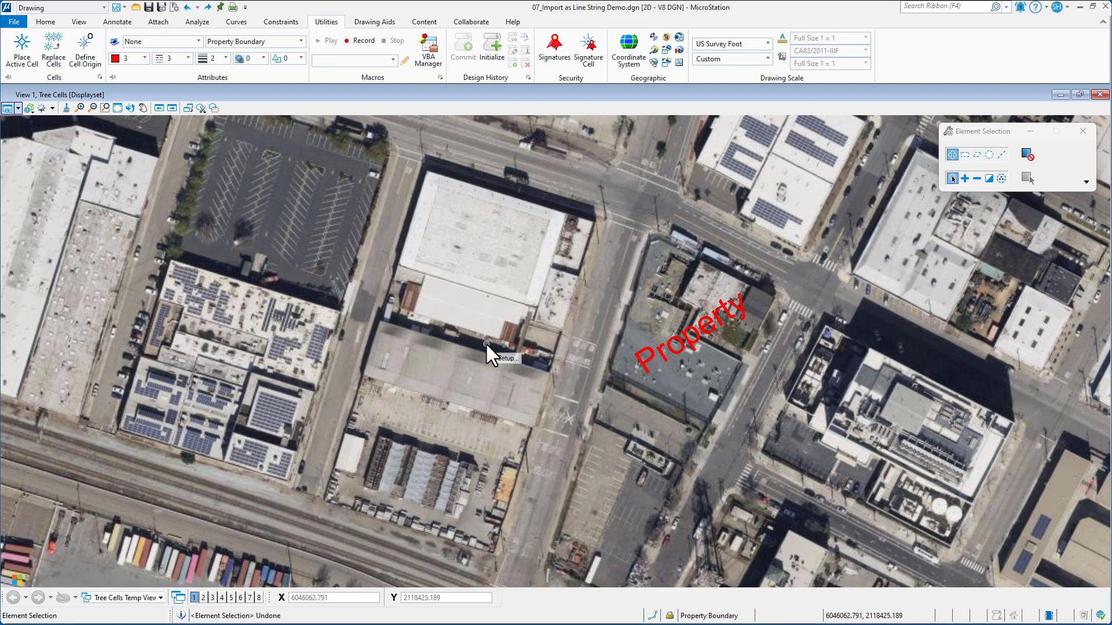
{"action": "mouse_move", "coordinate": [662, 416]}
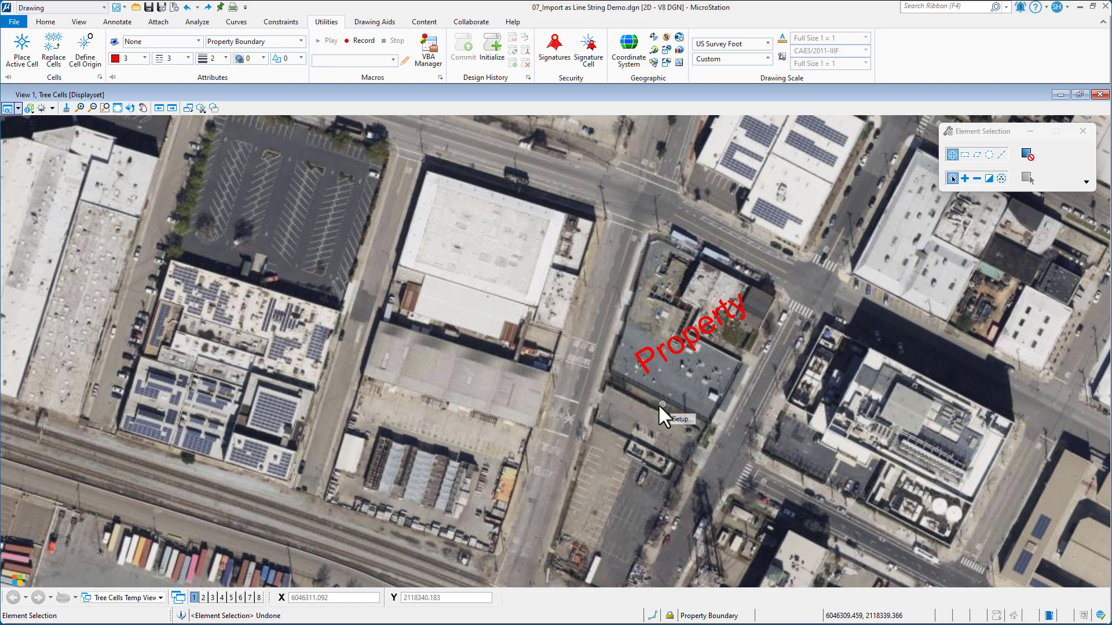
{"action": "mouse_move", "coordinate": [515, 375]}
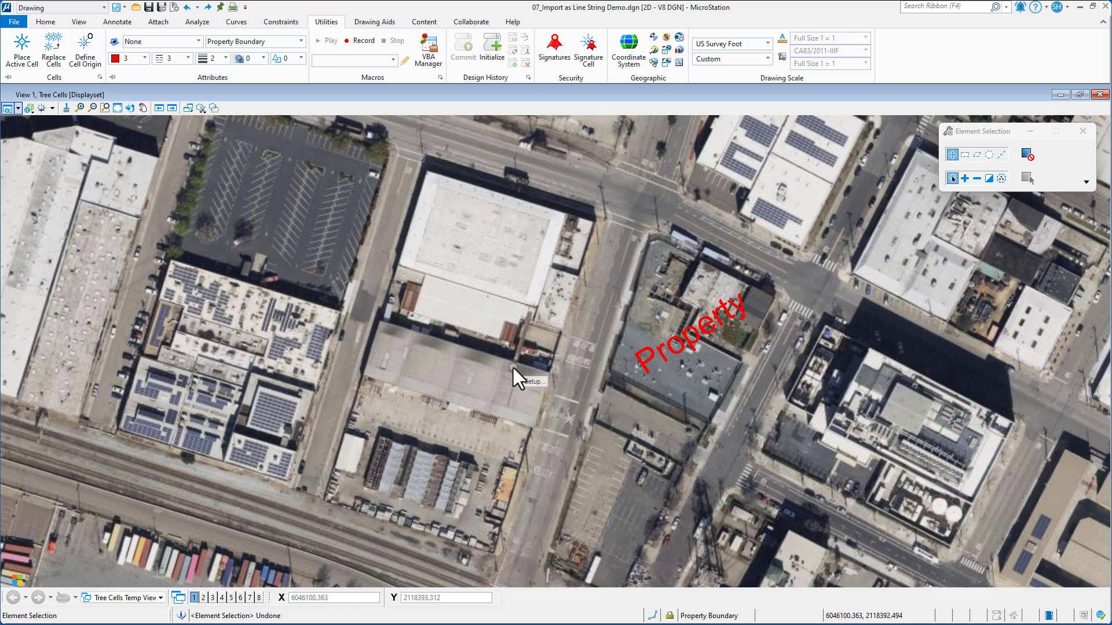
{"action": "mouse_move", "coordinate": [501, 352]}
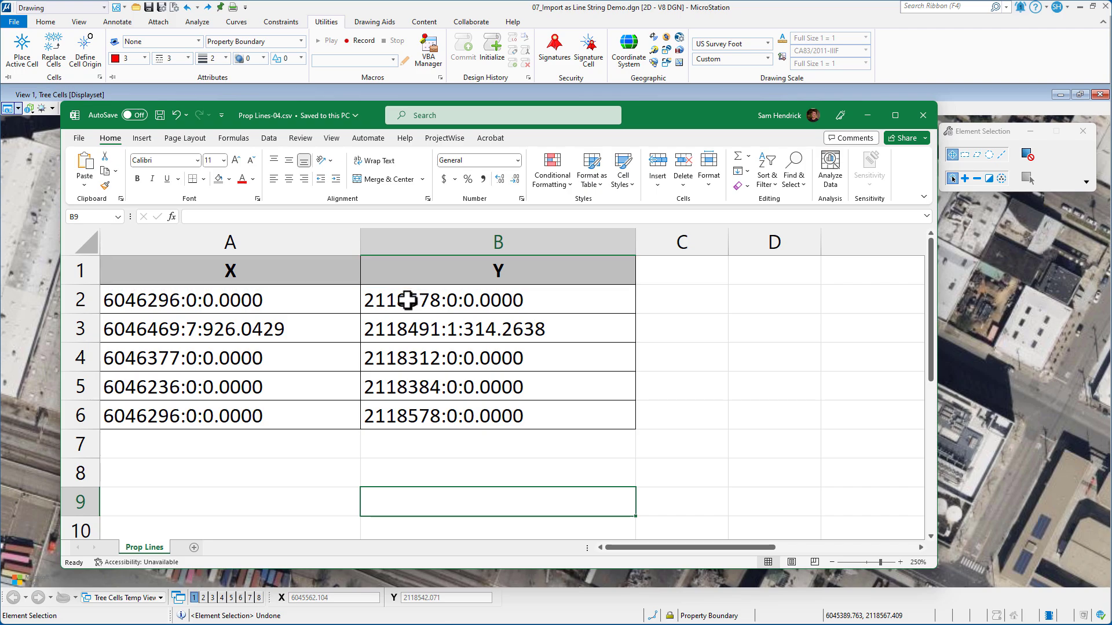
{"action": "mouse_move", "coordinate": [340, 305]}
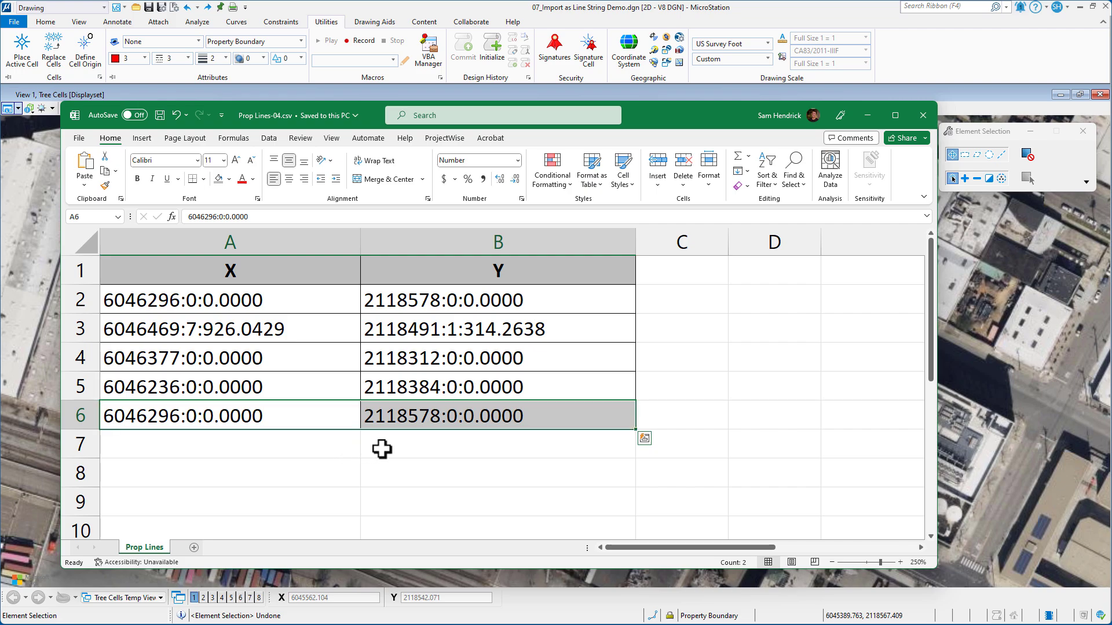
{"action": "mouse_move", "coordinate": [397, 443]}
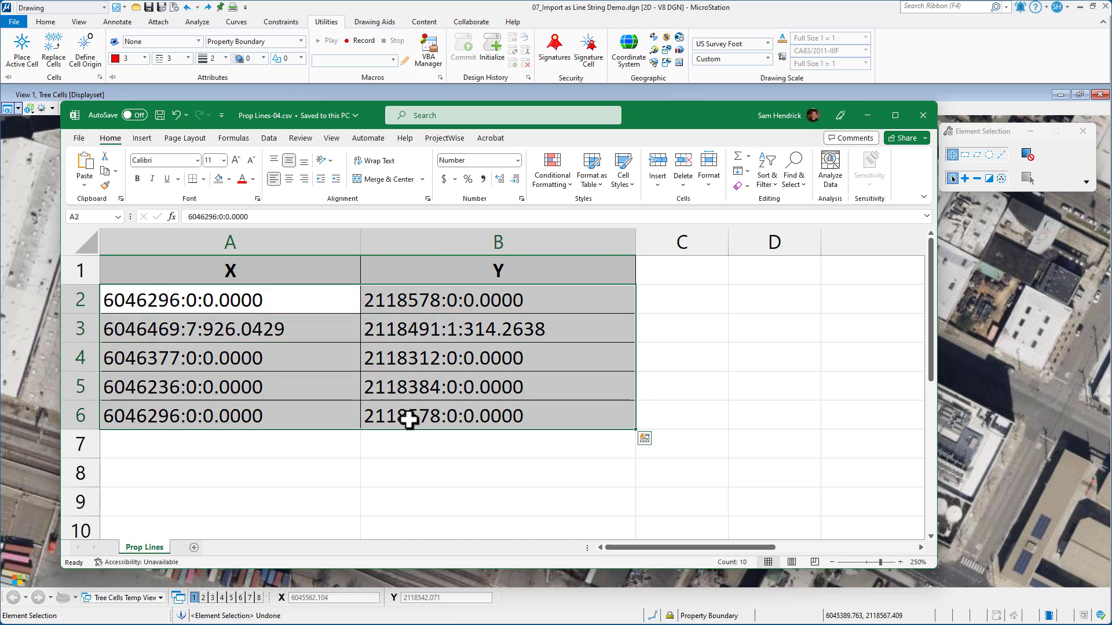
{"action": "mouse_move", "coordinate": [644, 438]}
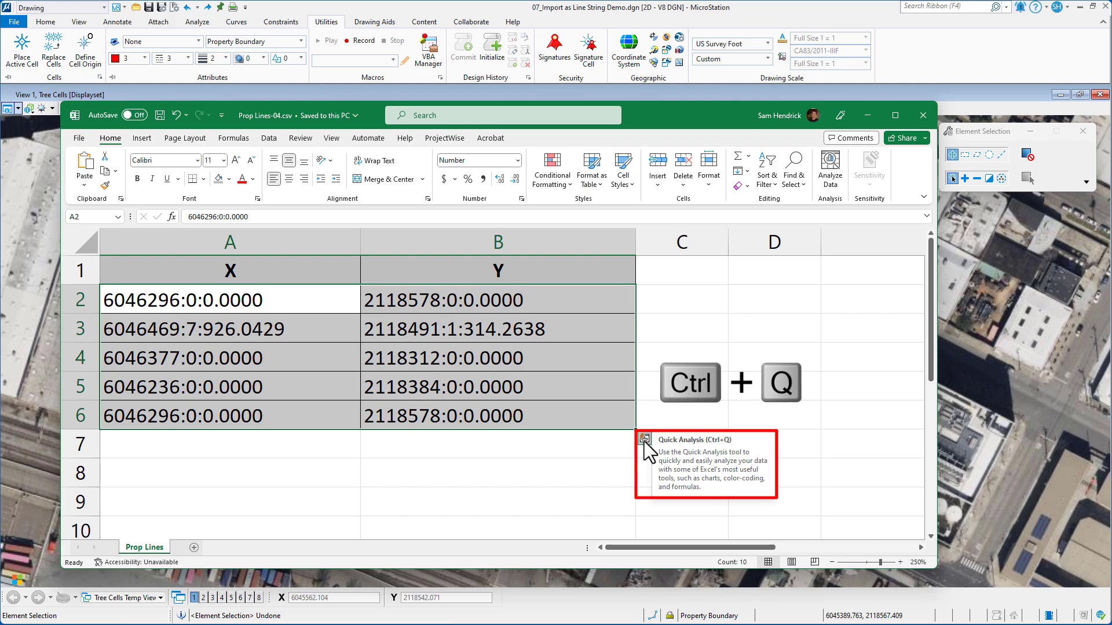
Preview the Quick Analysis formatting choices for the coordinate cells, then dismiss Excel
{"action": "left_click", "coordinate": [644, 438]}
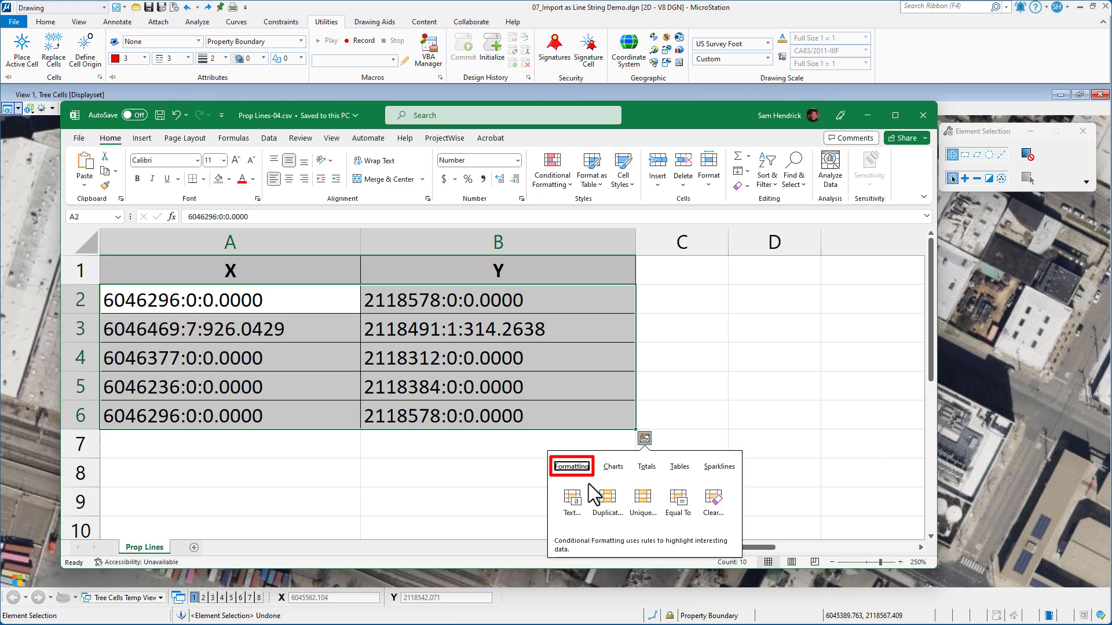
{"action": "left_click", "coordinate": [605, 503]}
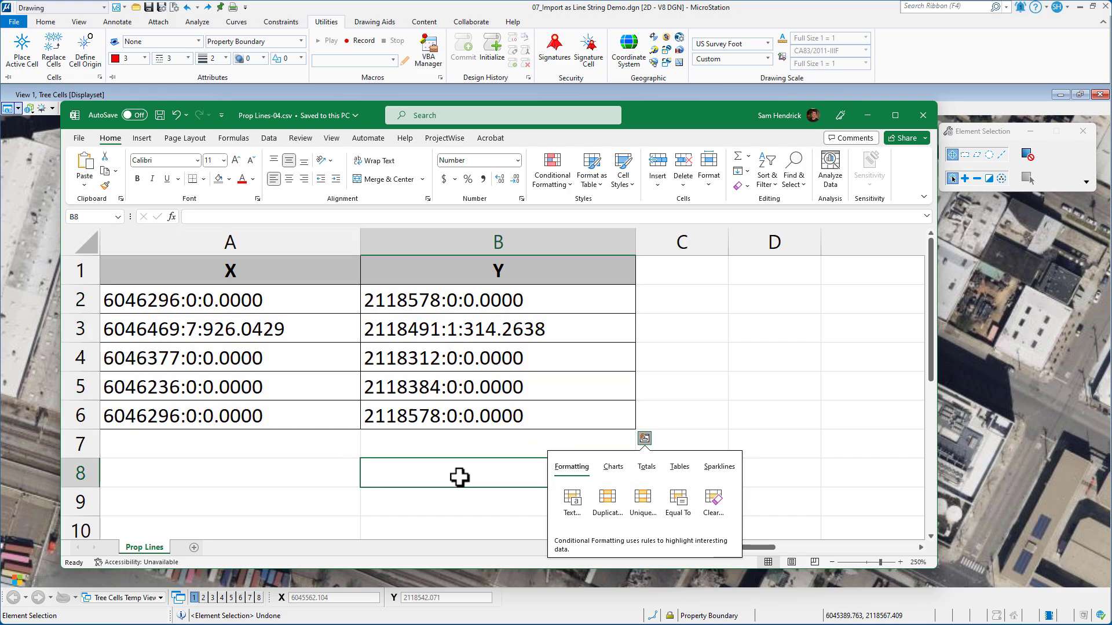
{"action": "mouse_move", "coordinate": [711, 130]}
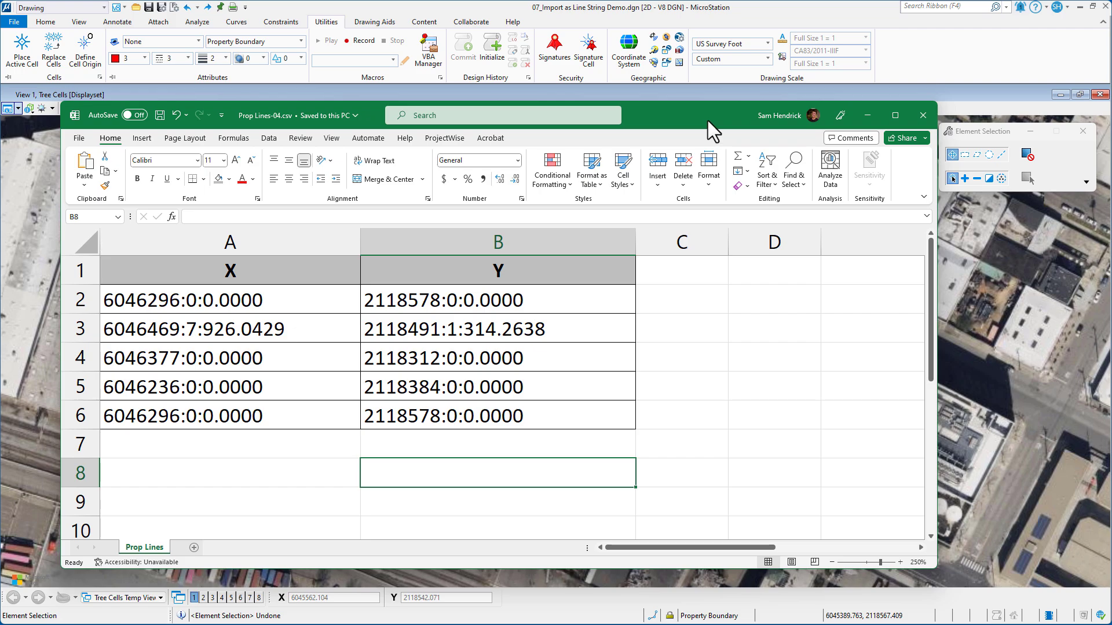
{"action": "left_click", "coordinate": [895, 115]}
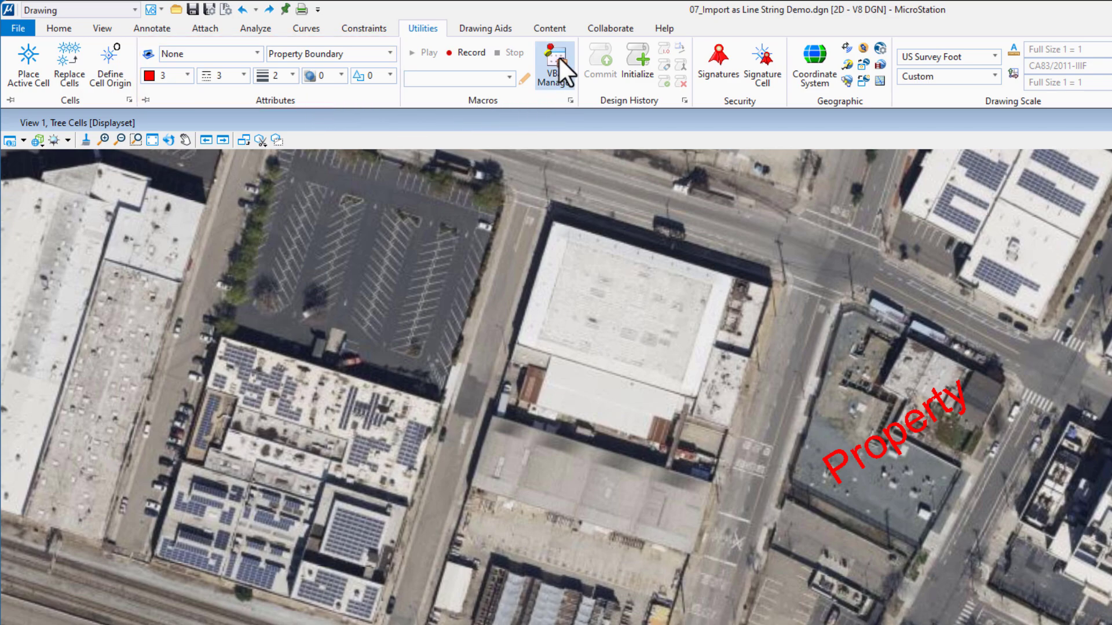
Load the Import Points CE project from VBA Manager and close the VBA Projects dialog
{"action": "left_click", "coordinate": [555, 64]}
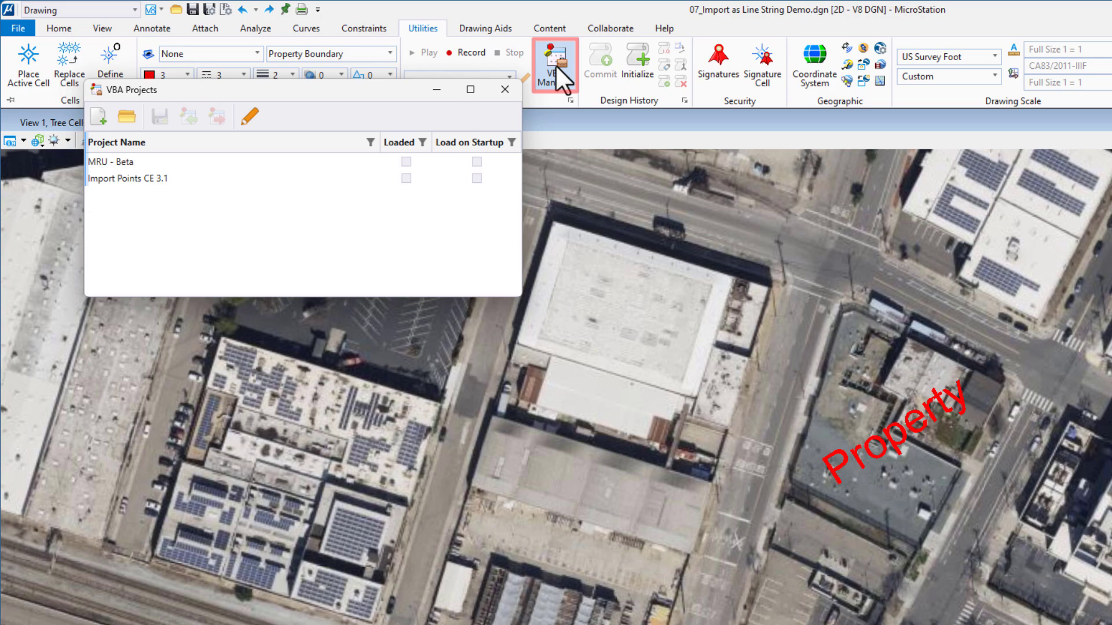
{"action": "left_click", "coordinate": [127, 178]}
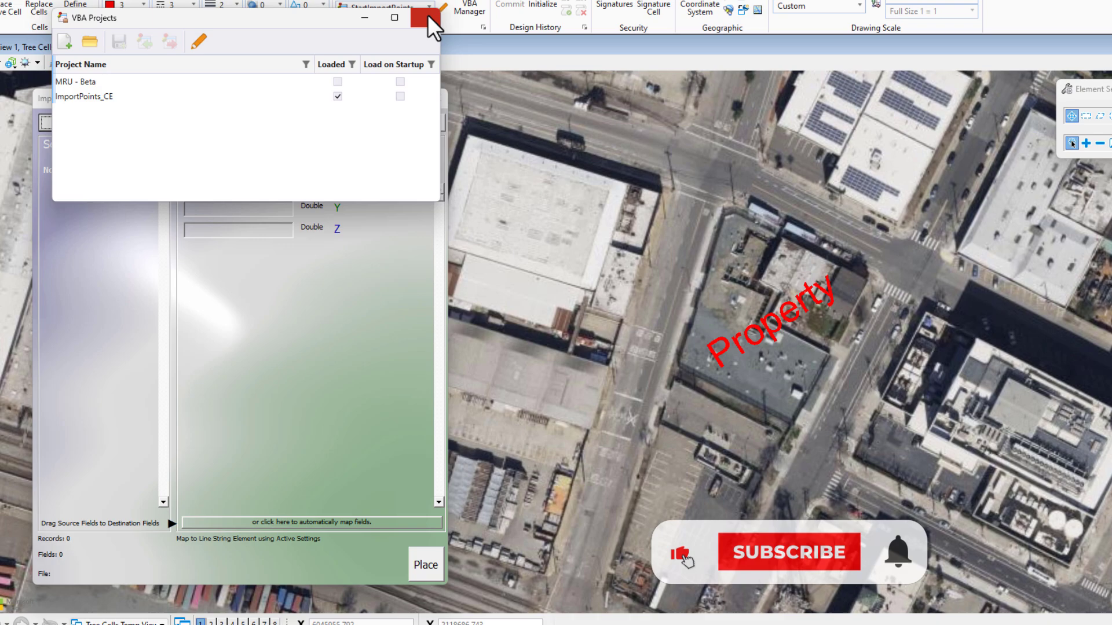
{"action": "left_click", "coordinate": [425, 17]}
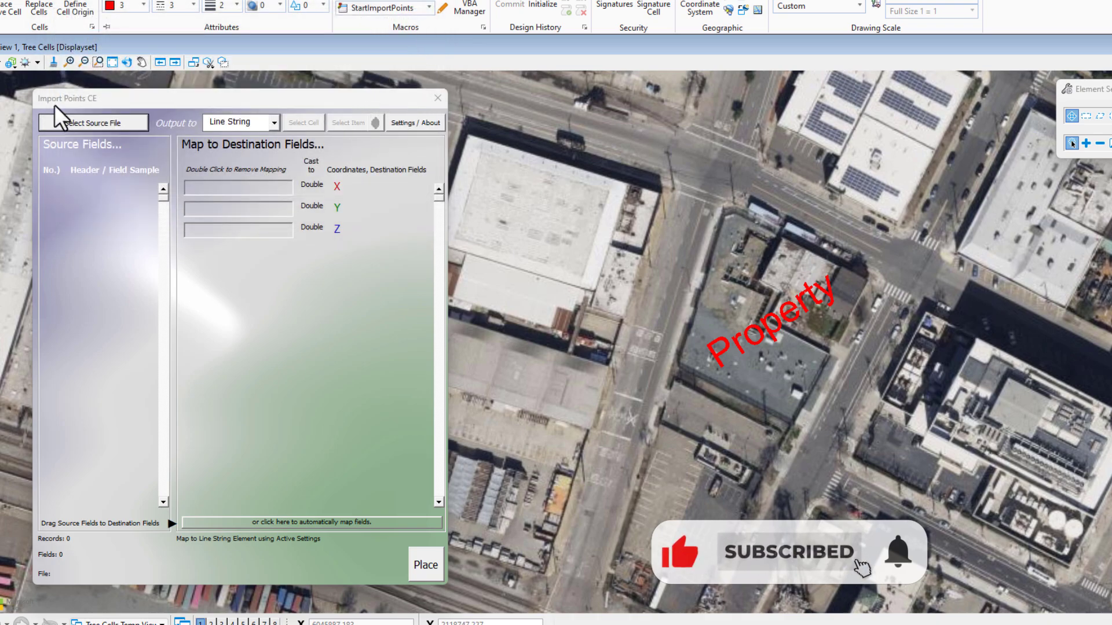
{"action": "mouse_move", "coordinate": [124, 113]}
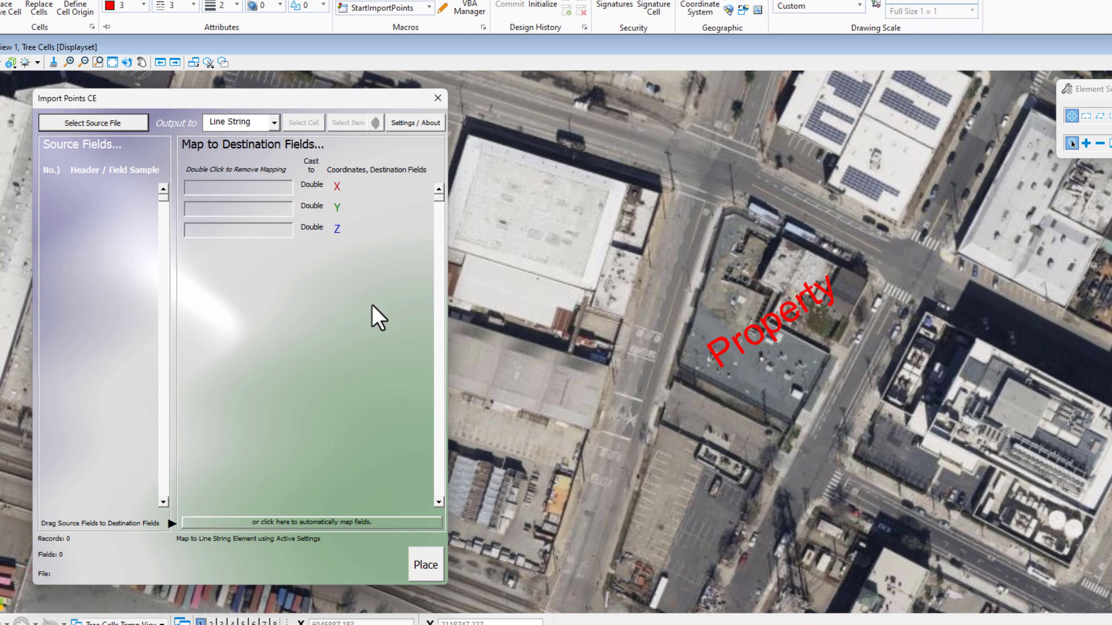
{"action": "mouse_move", "coordinate": [422, 146]}
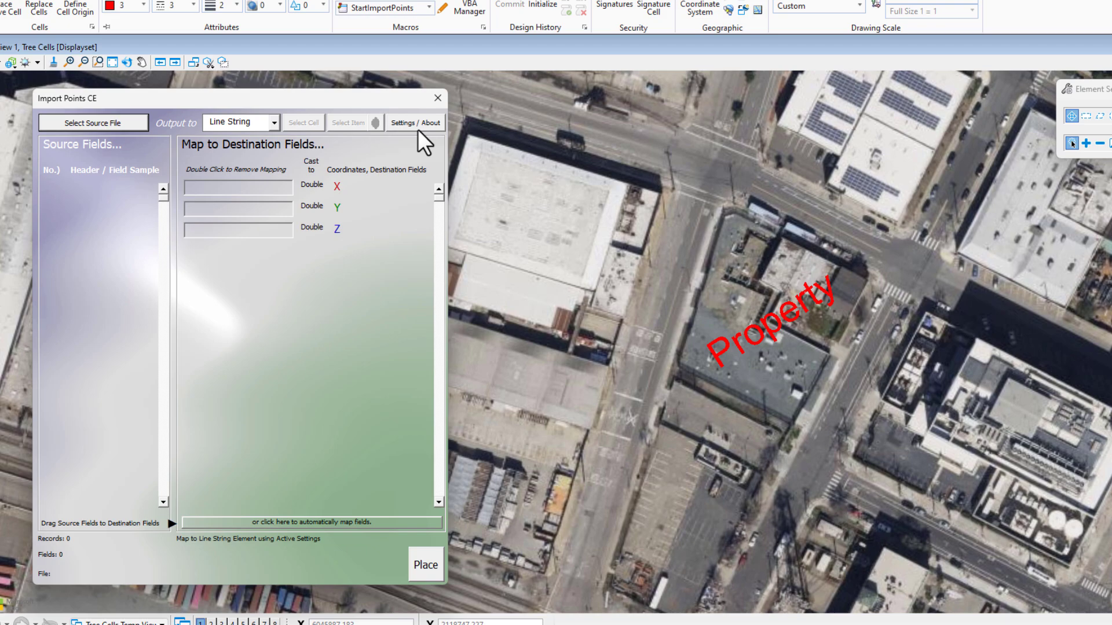
{"action": "left_click", "coordinate": [414, 121]}
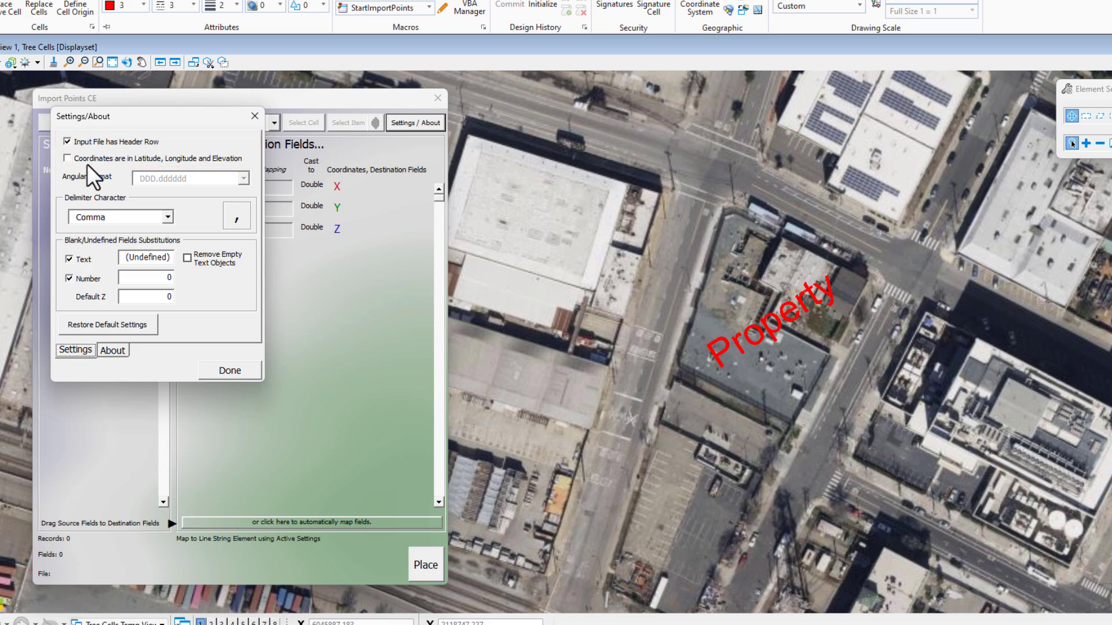
{"action": "mouse_move", "coordinate": [89, 170]}
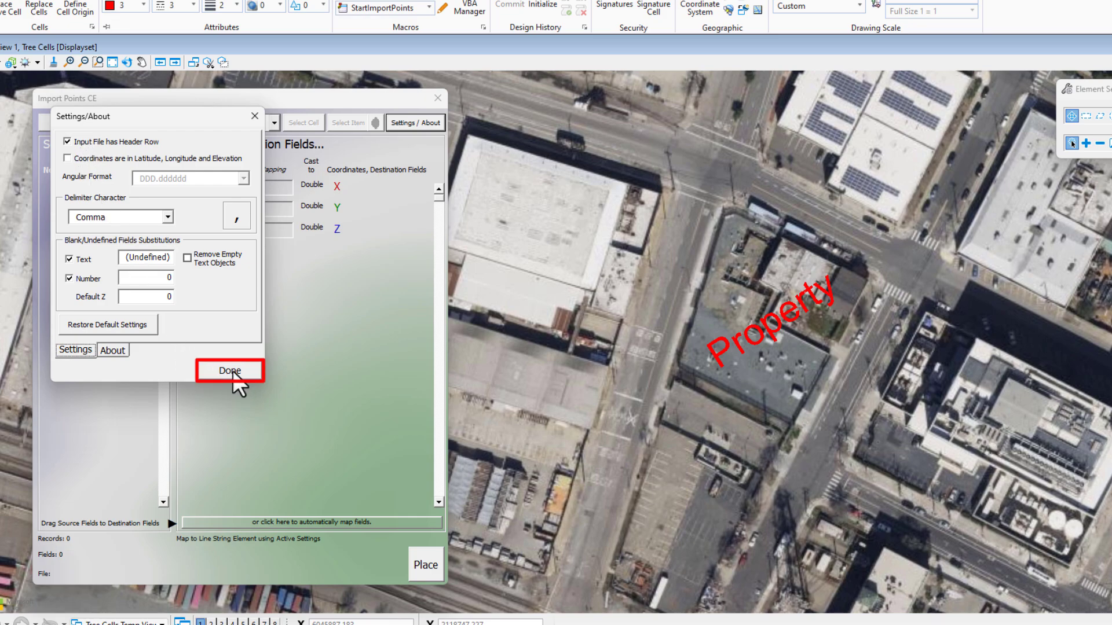
{"action": "left_click", "coordinate": [229, 370]}
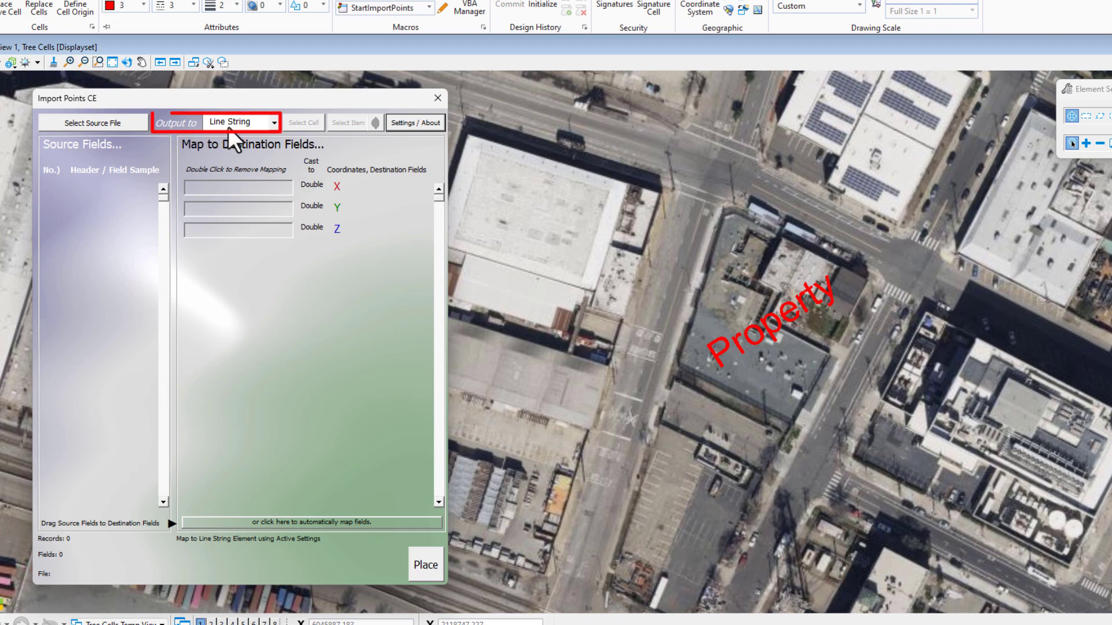
Keep Line String as output and open Prop Lines-04.csv as the source coordinates file
{"action": "left_click", "coordinate": [273, 121]}
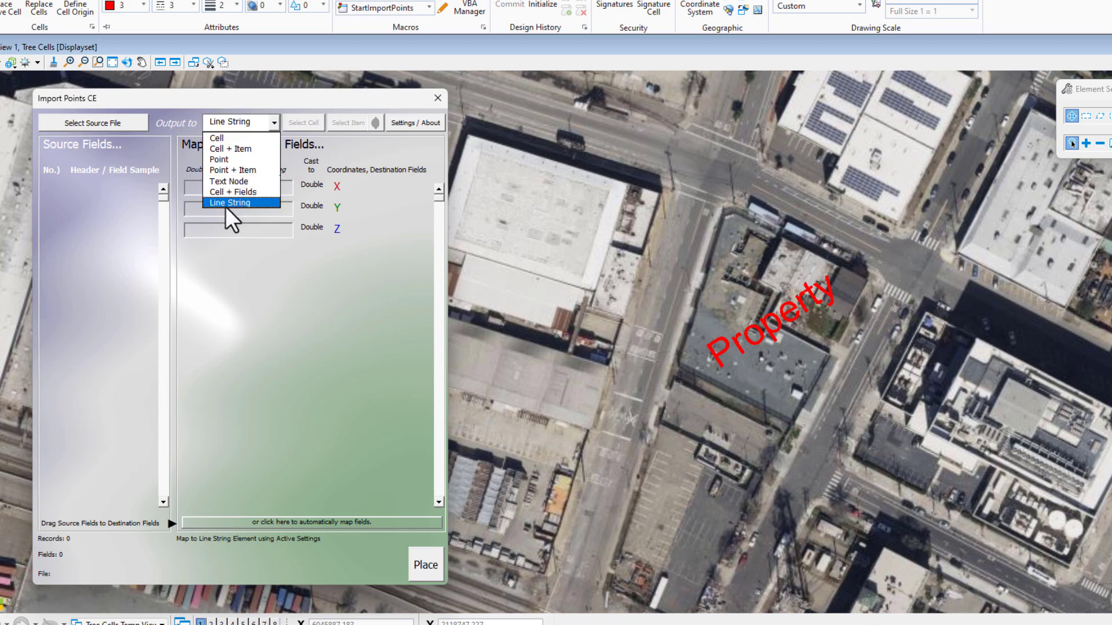
{"action": "left_click", "coordinate": [229, 202]}
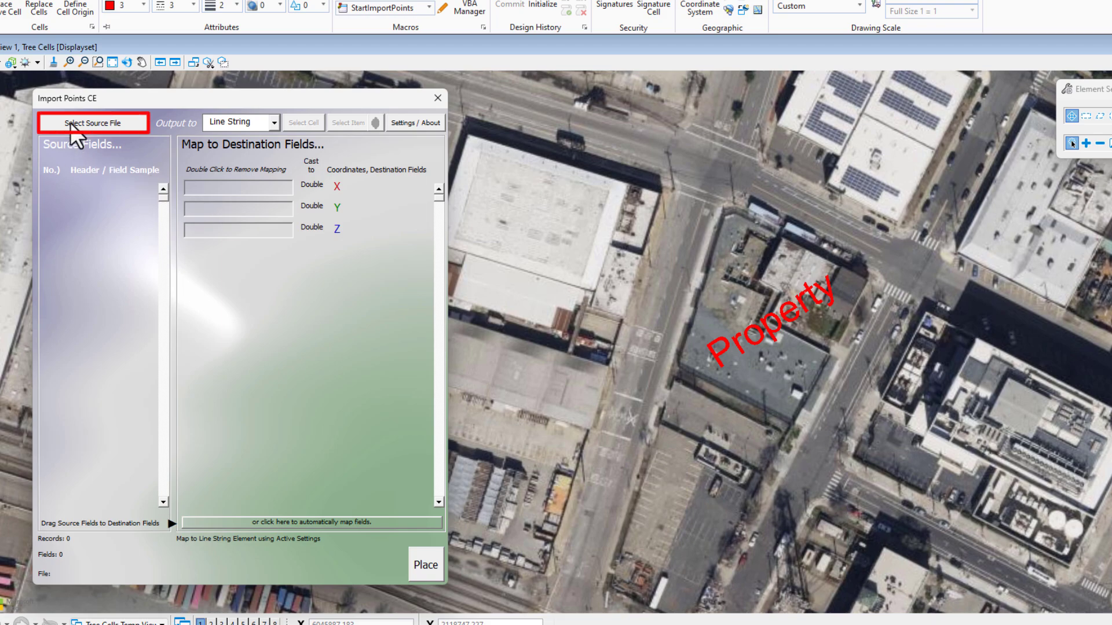
{"action": "left_click", "coordinate": [93, 122]}
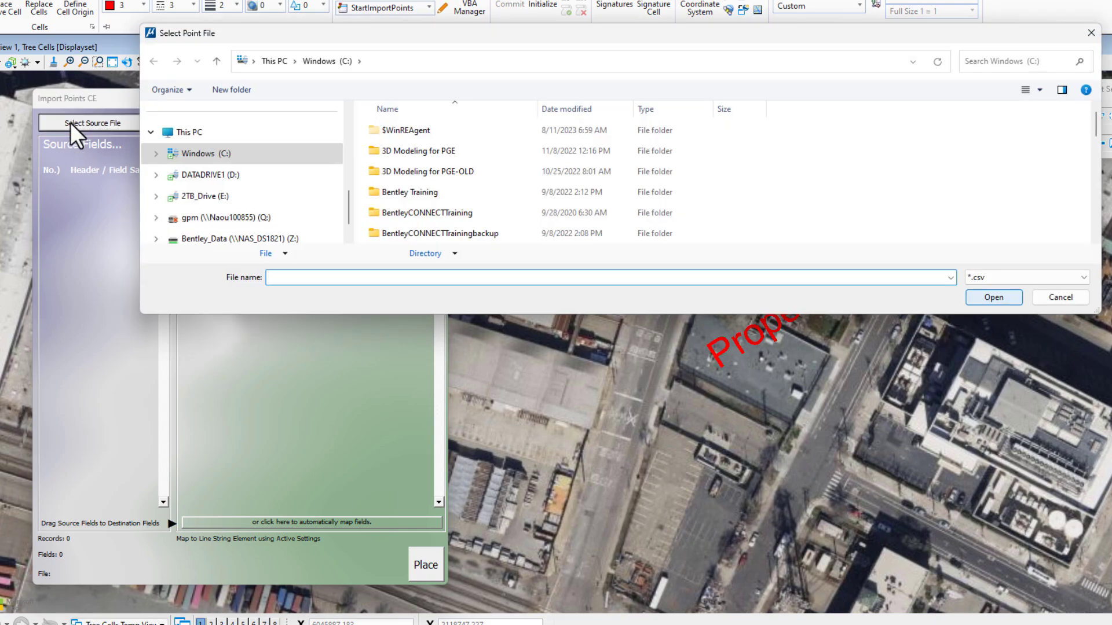
{"action": "left_click", "coordinate": [948, 277]}
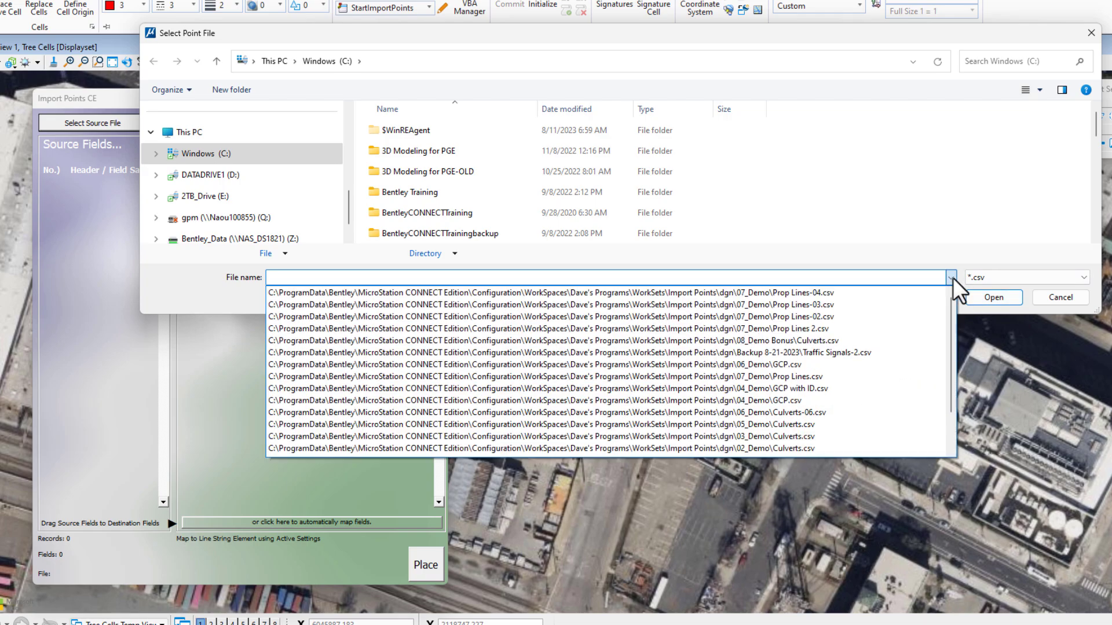
{"action": "left_click", "coordinate": [542, 292]}
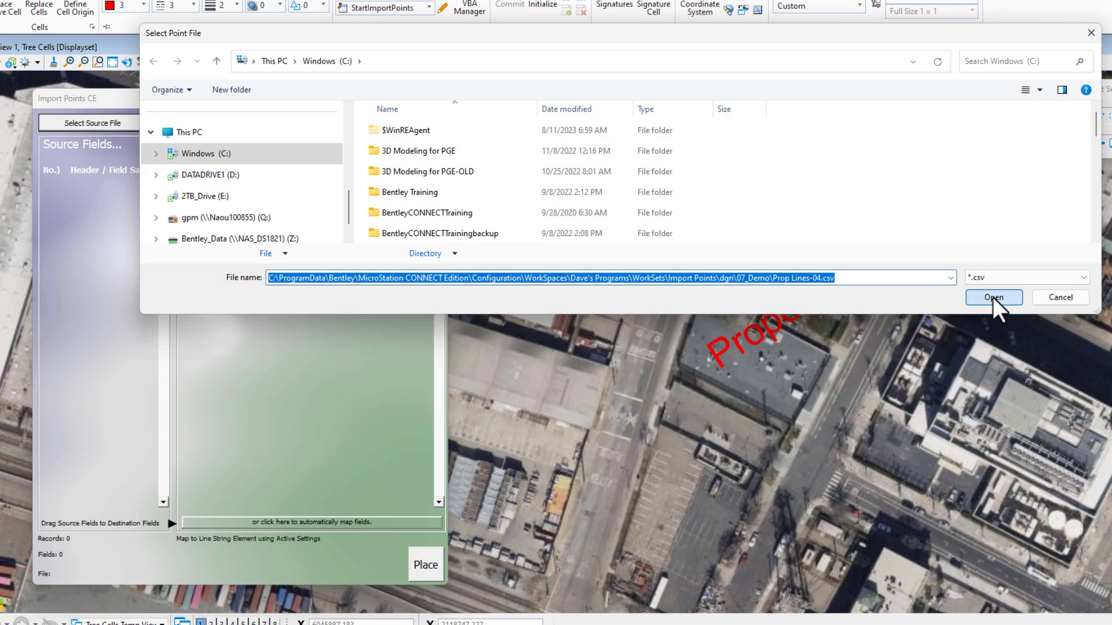
{"action": "left_click", "coordinate": [993, 298]}
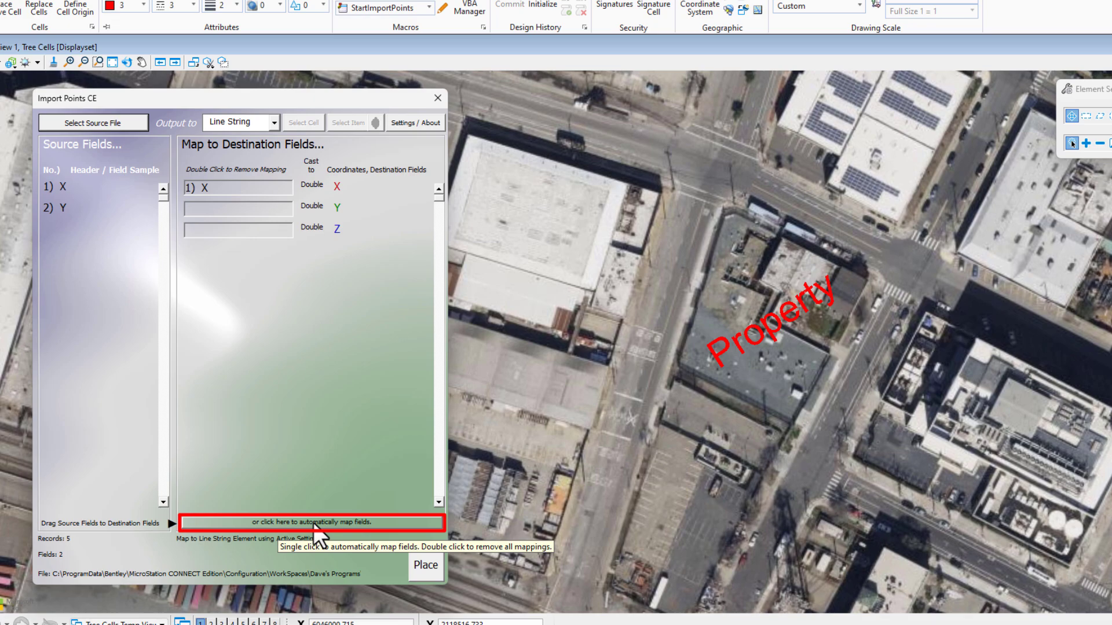
{"action": "mouse_move", "coordinate": [315, 536]}
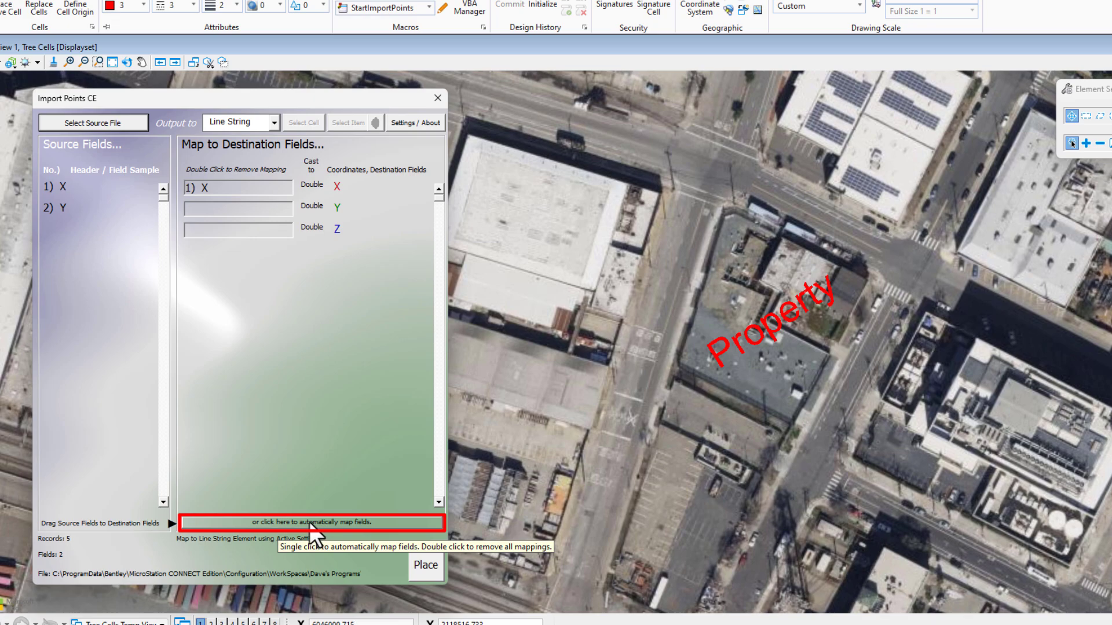
Automatically map the CSV's X and Y fields to the X and Y destinations
{"action": "left_click", "coordinate": [312, 522]}
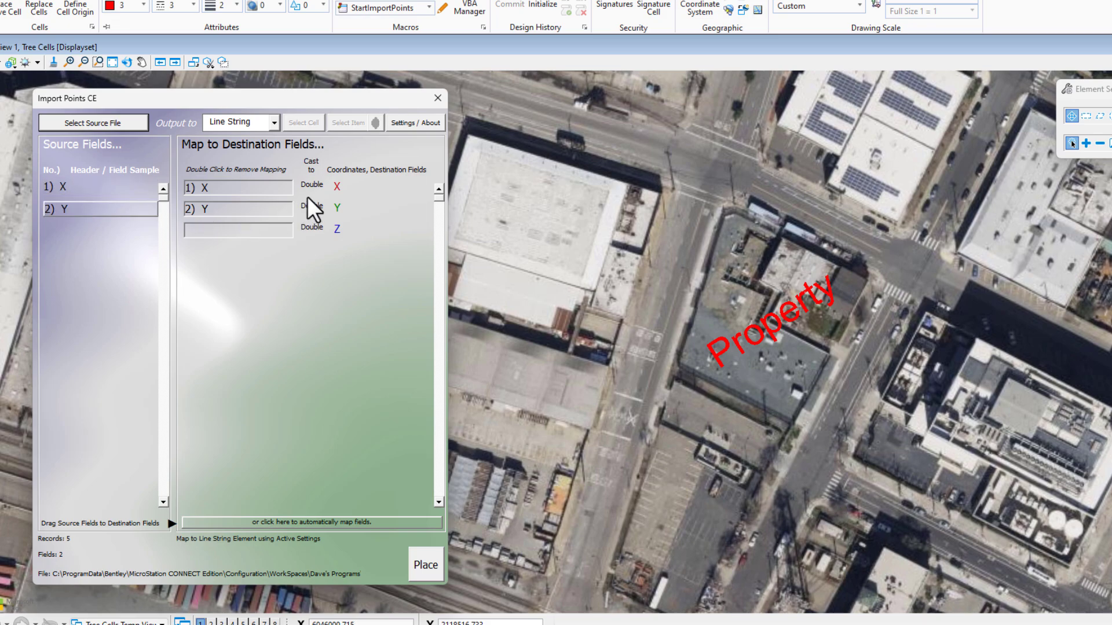
{"action": "mouse_move", "coordinate": [328, 221]}
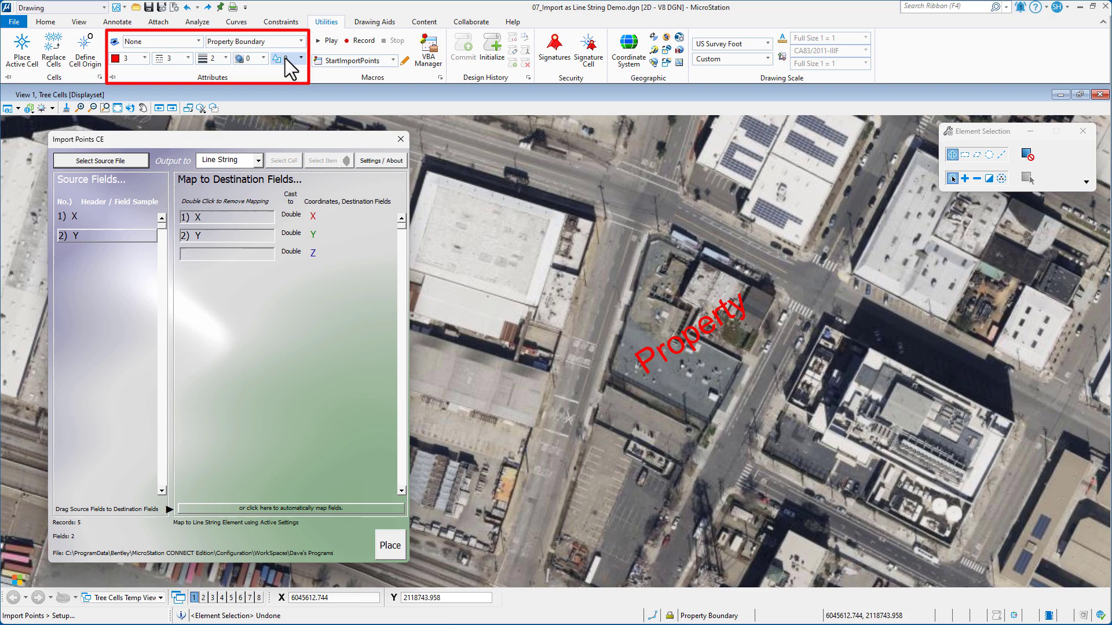
{"action": "mouse_move", "coordinate": [170, 58]}
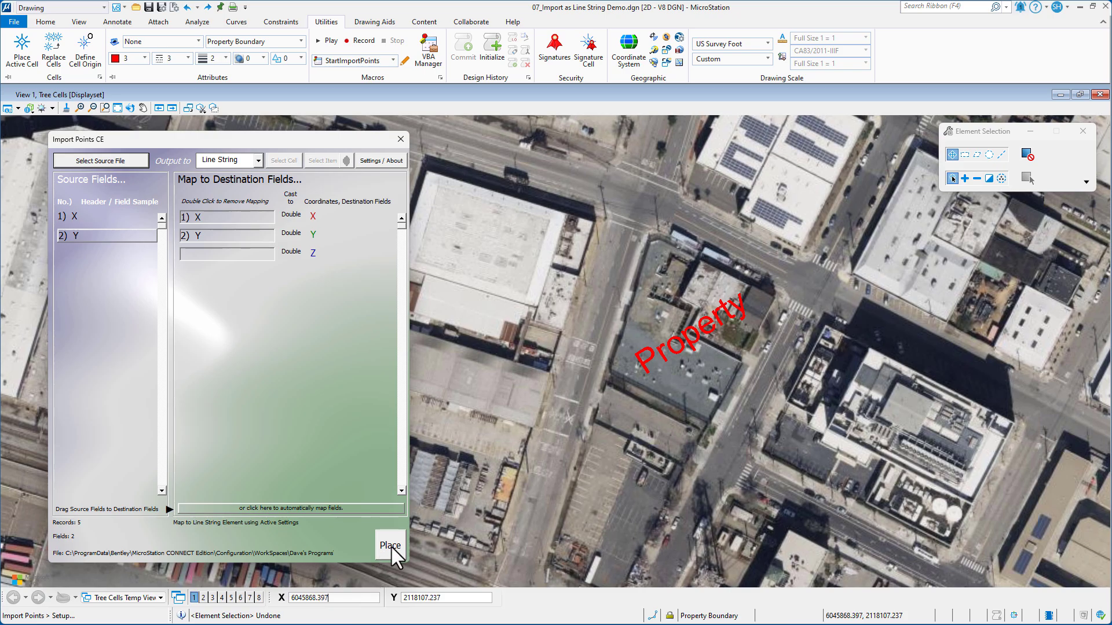
Place the five imported points as the red Property Boundary line string
{"action": "left_click", "coordinate": [389, 546]}
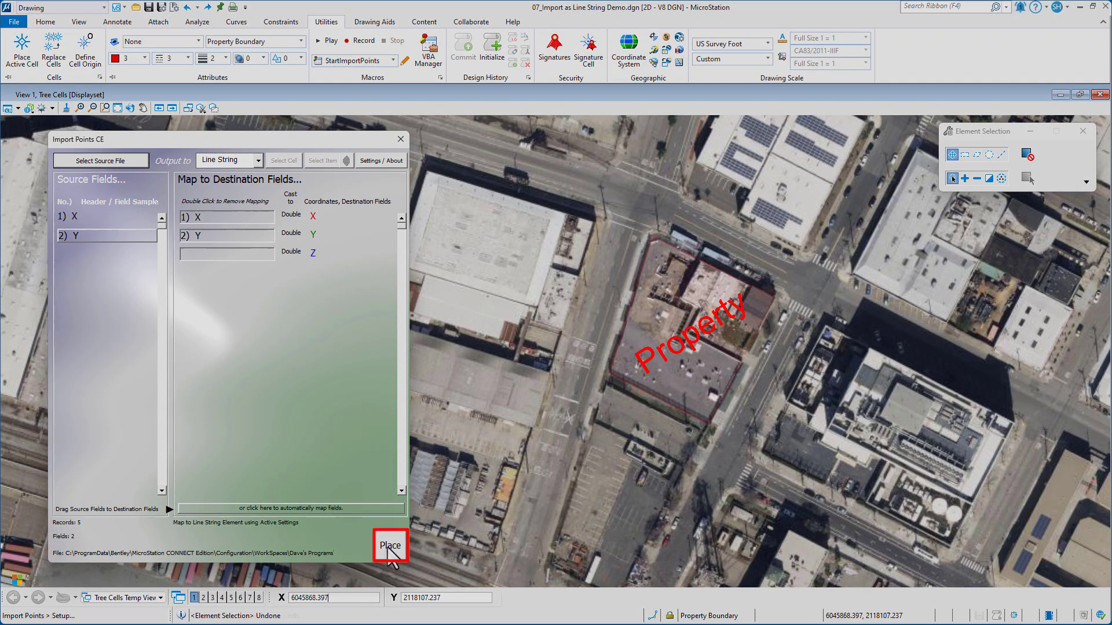
{"action": "left_click", "coordinate": [389, 545]}
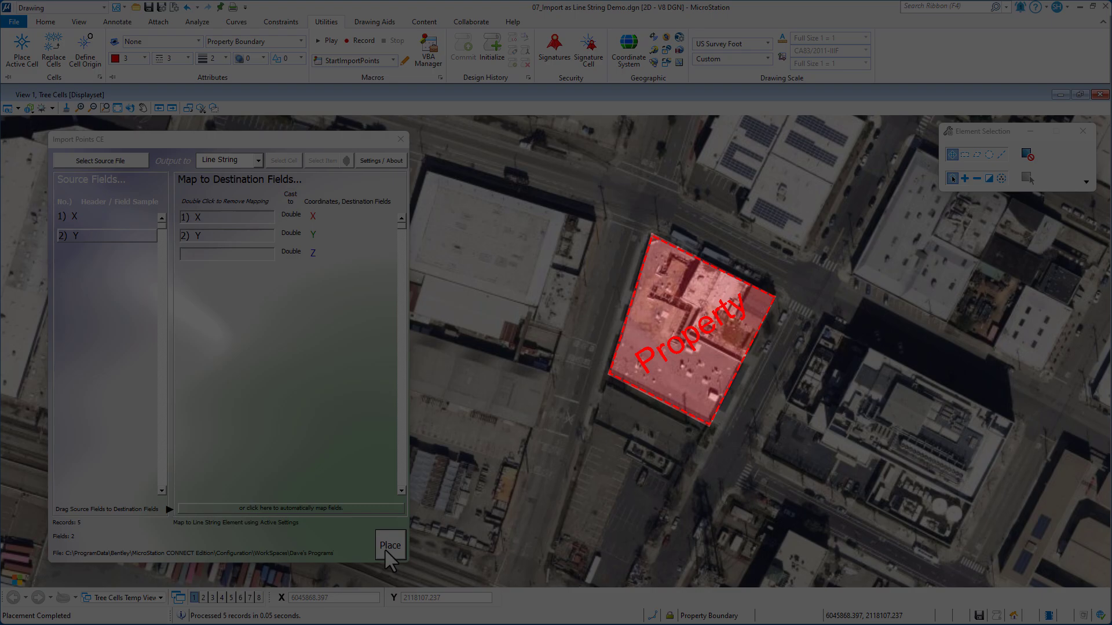